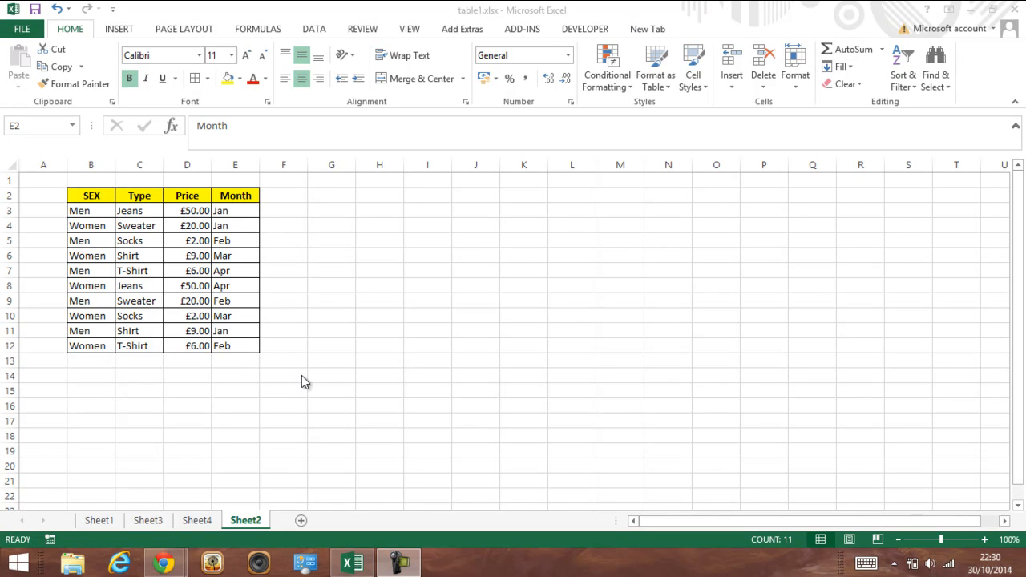
mouse_move(279, 189)
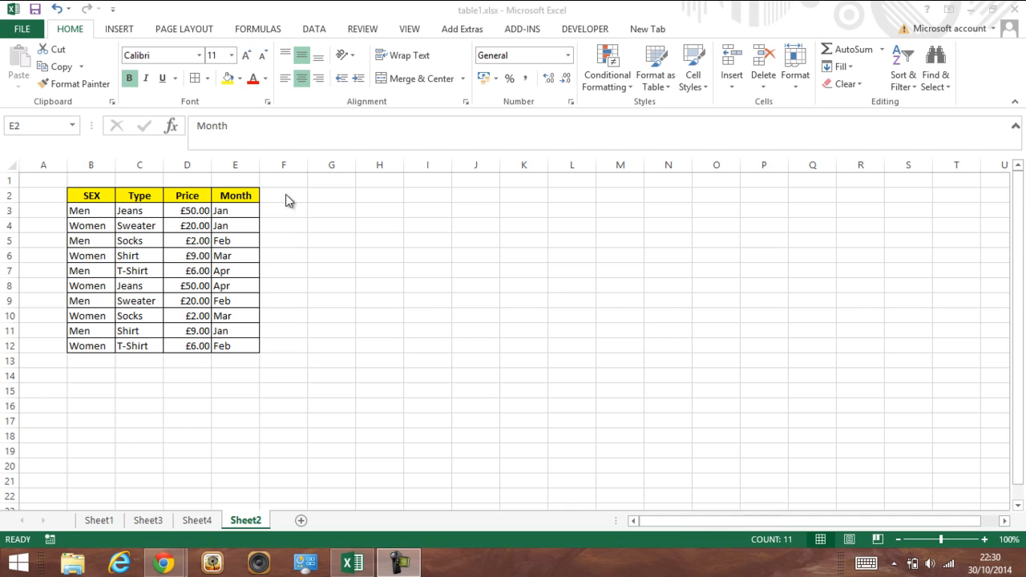
mouse_move(478, 269)
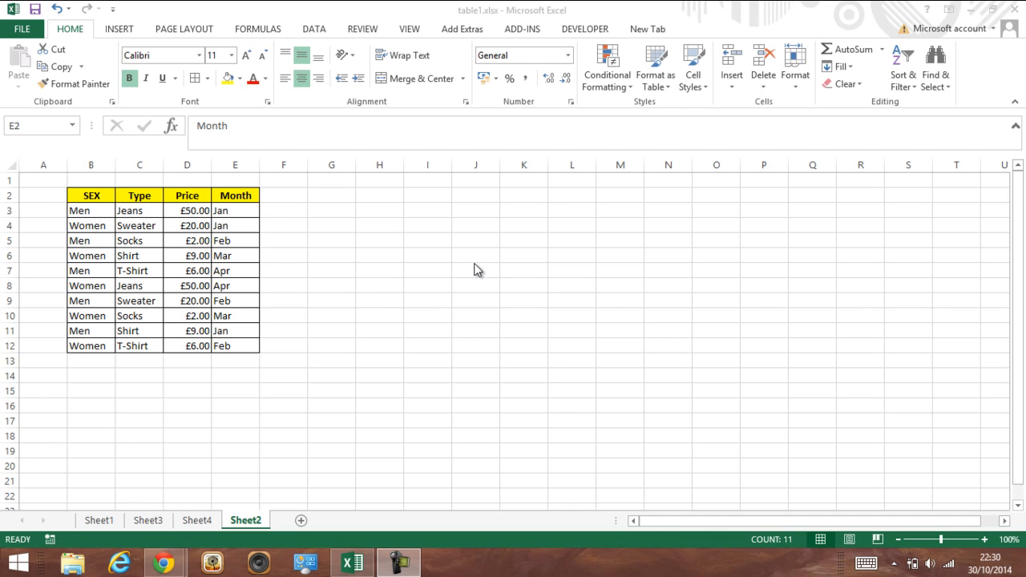
mouse_move(596, 41)
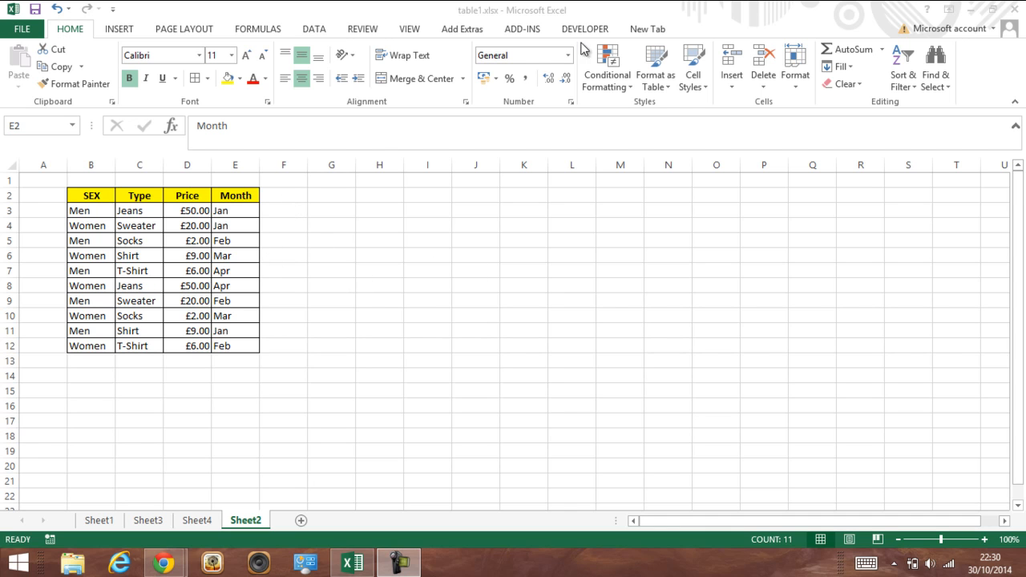
mouse_move(189, 77)
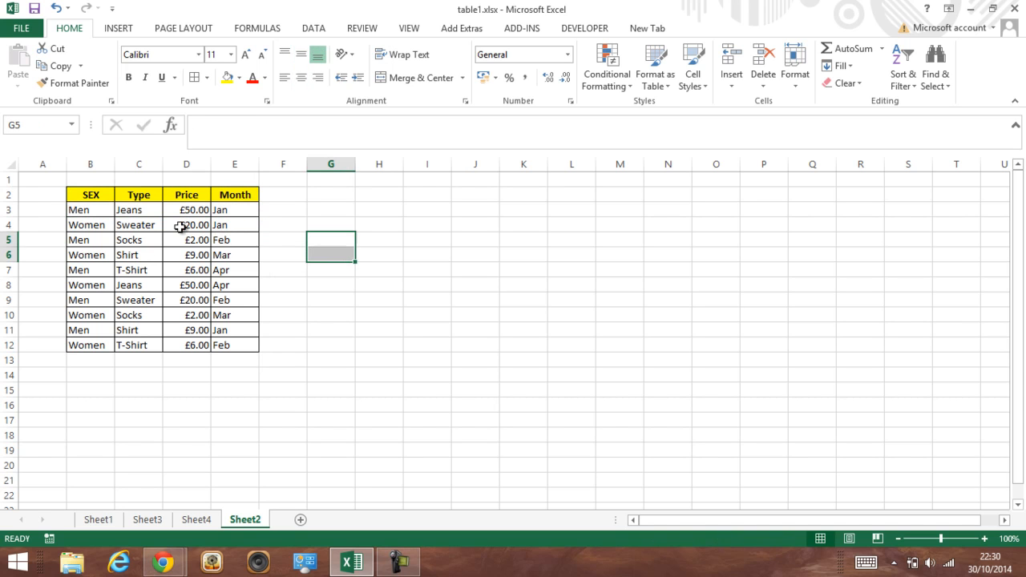
Insert a PivotTable from the clothing table B2:E12 onto a new worksheet
drag(90, 196, 235, 225)
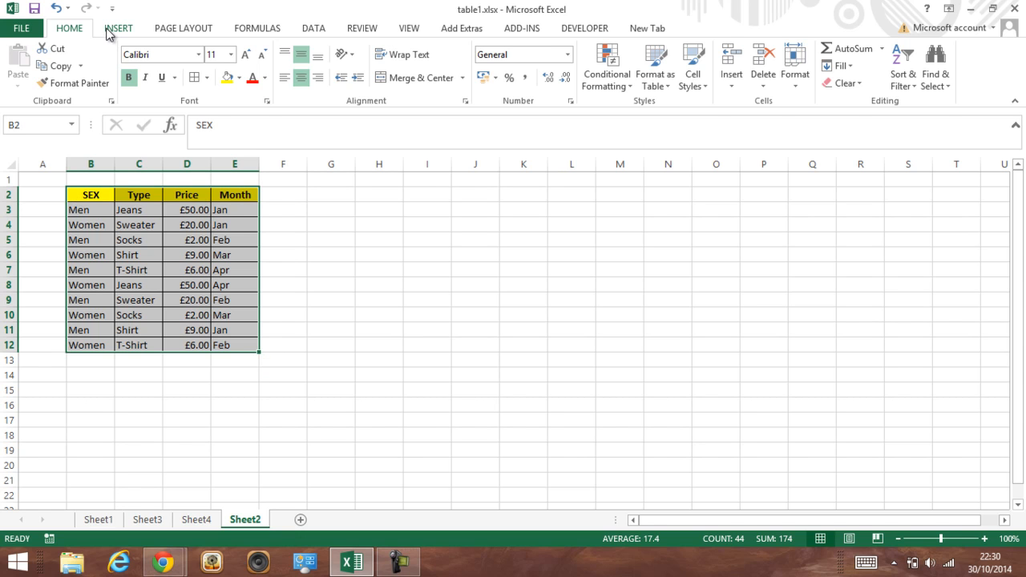
click(116, 29)
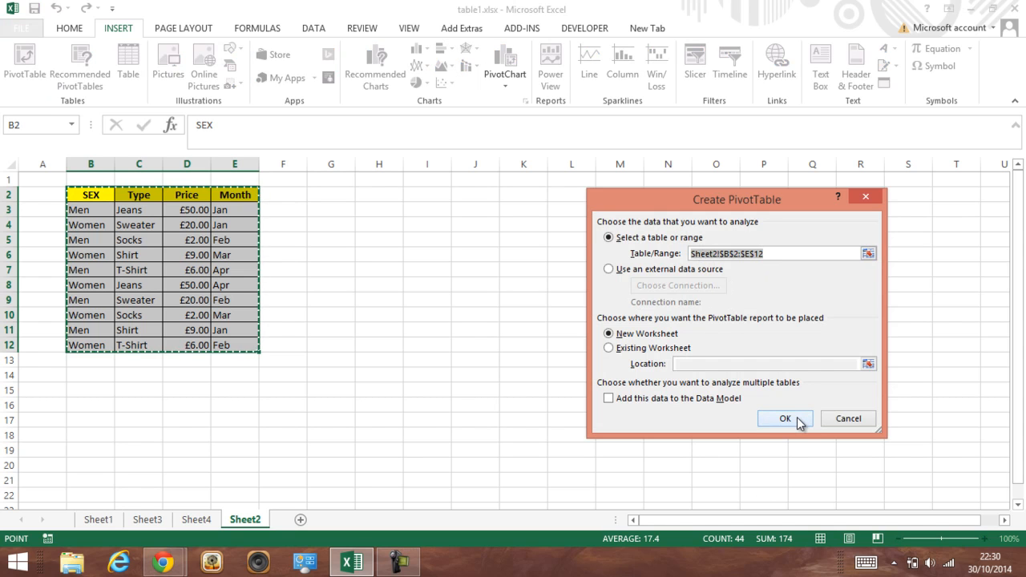
click(786, 419)
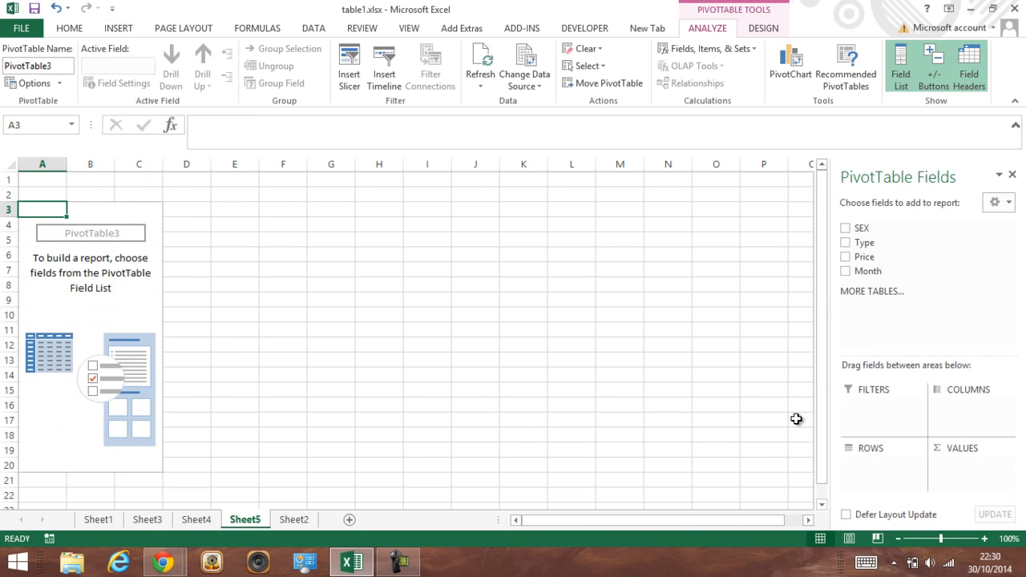
mouse_move(64, 238)
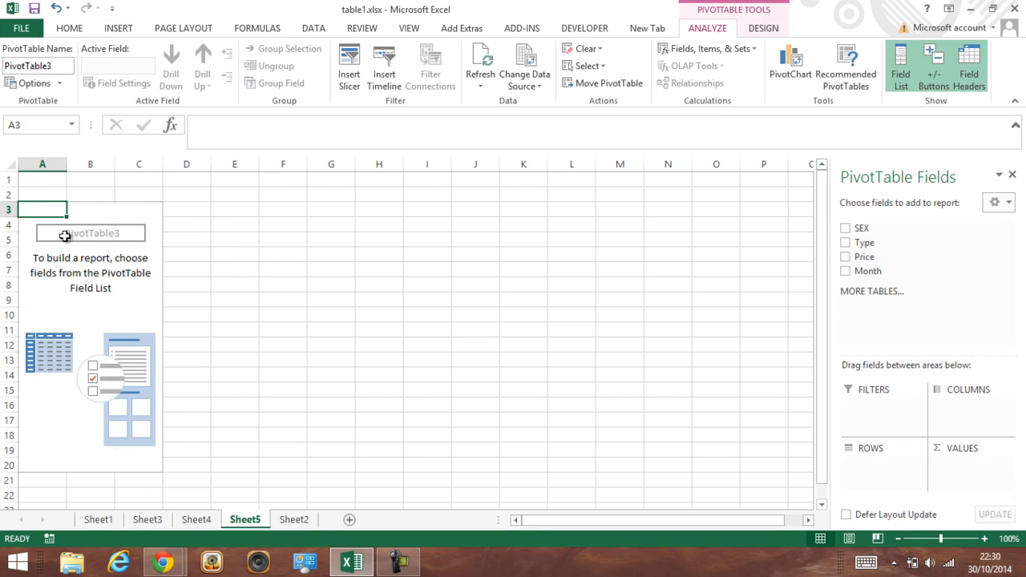
mouse_move(872, 263)
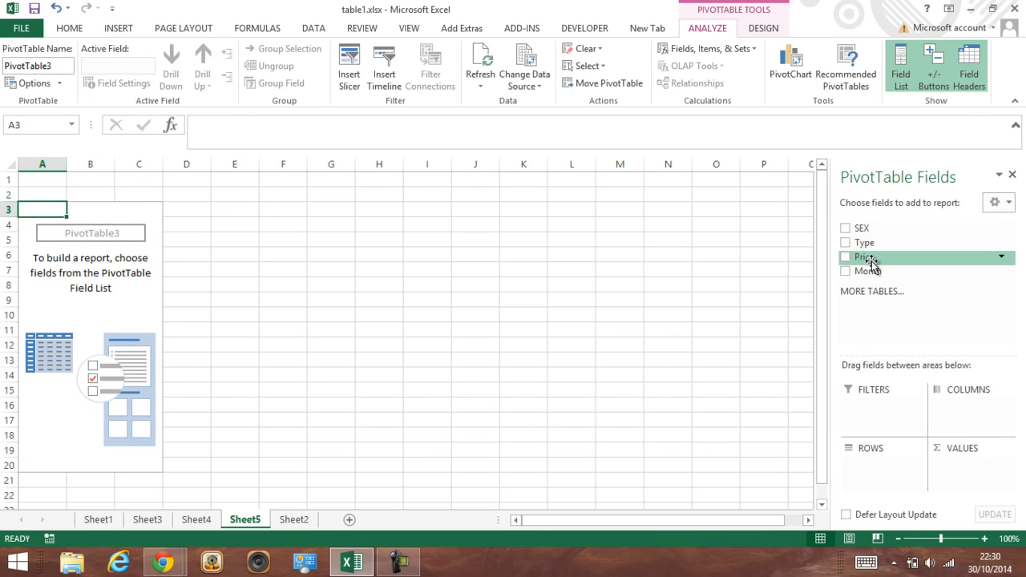
mouse_move(874, 270)
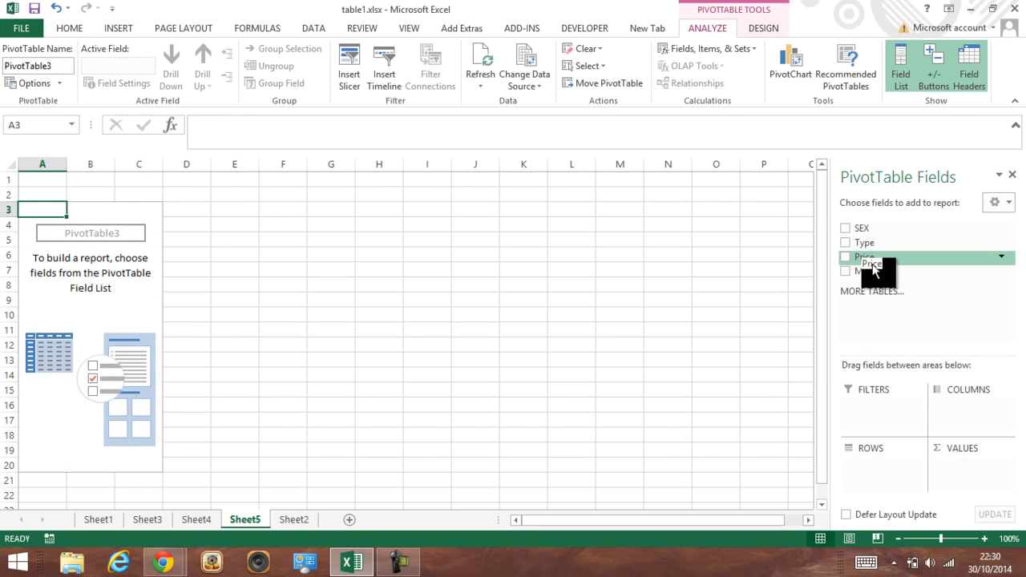
Add summed Price as values, Month across columns and clothing Type down rows
click(847, 257)
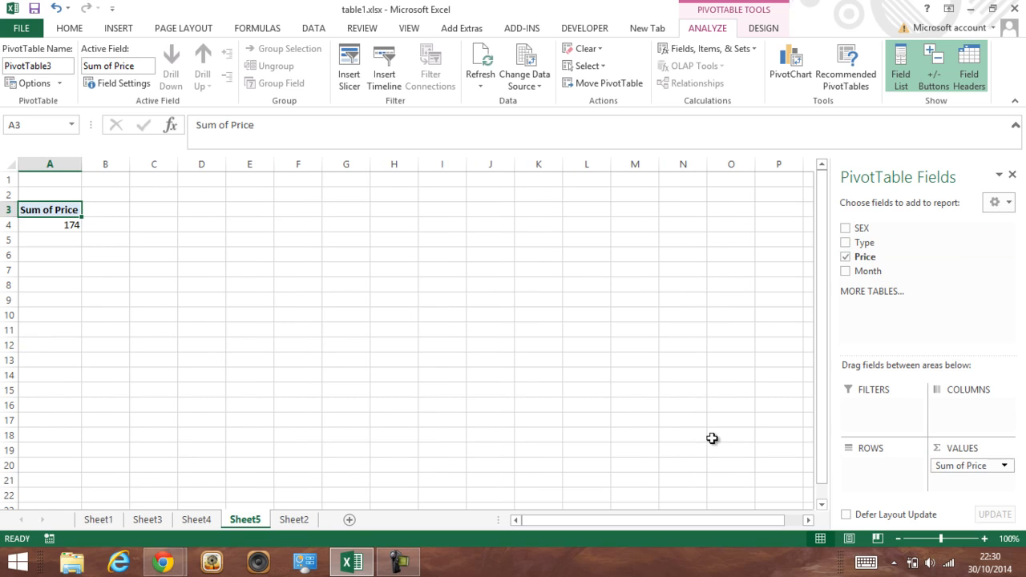
mouse_move(882, 271)
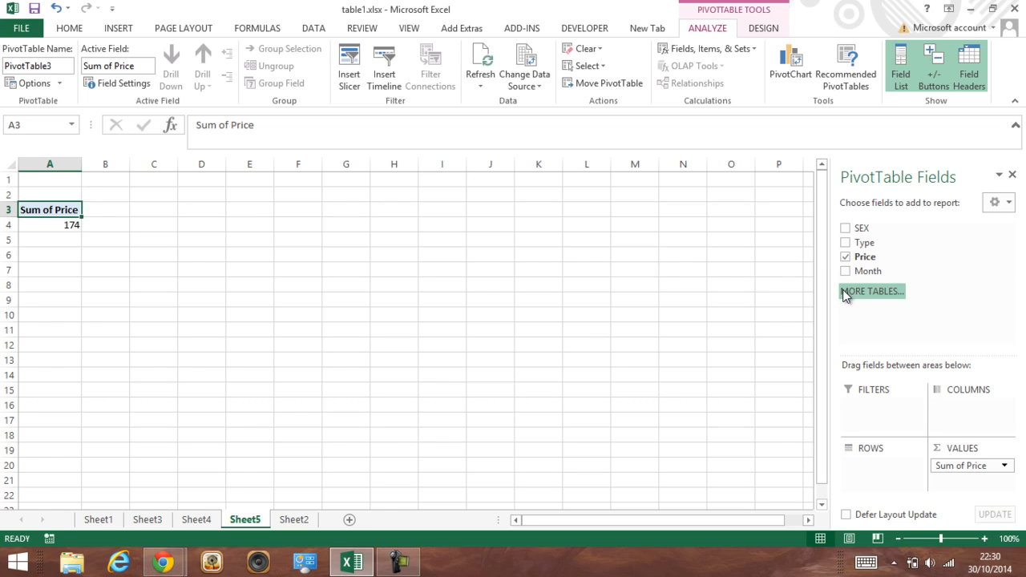
click(845, 271)
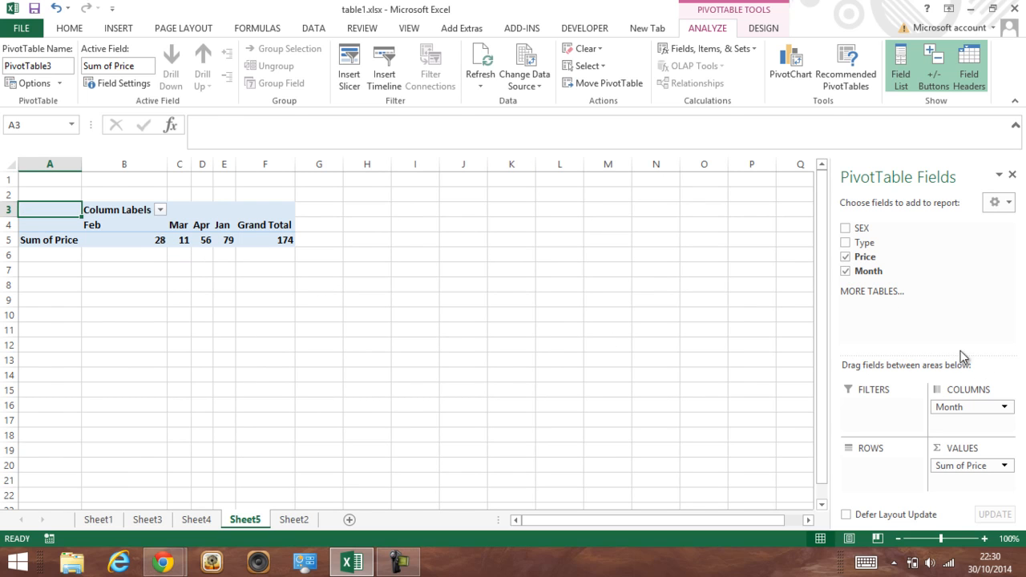
drag(857, 242, 879, 465)
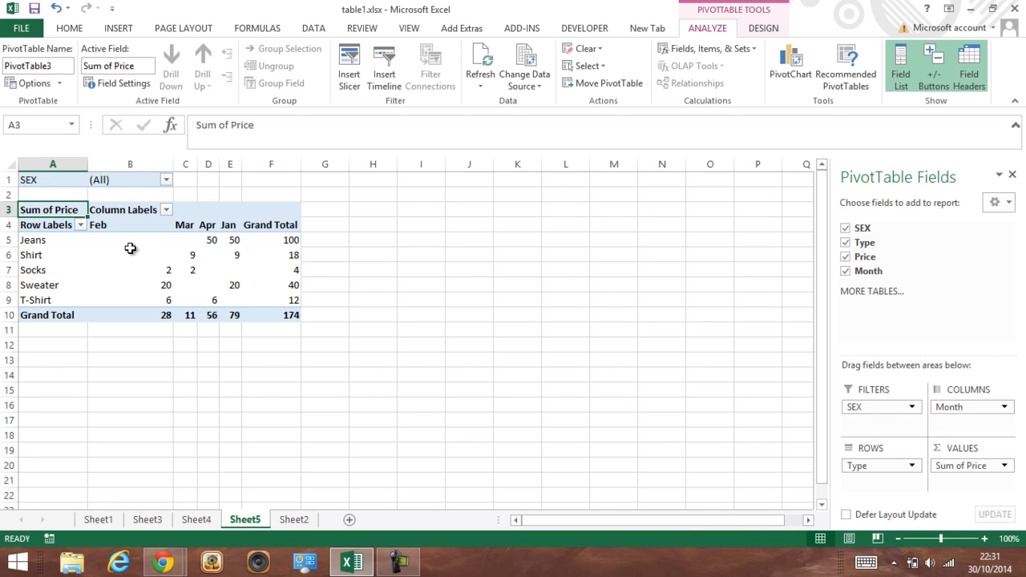
Format the summed prices as £ currency with two decimals and widen the columns
drag(130, 239, 289, 300)
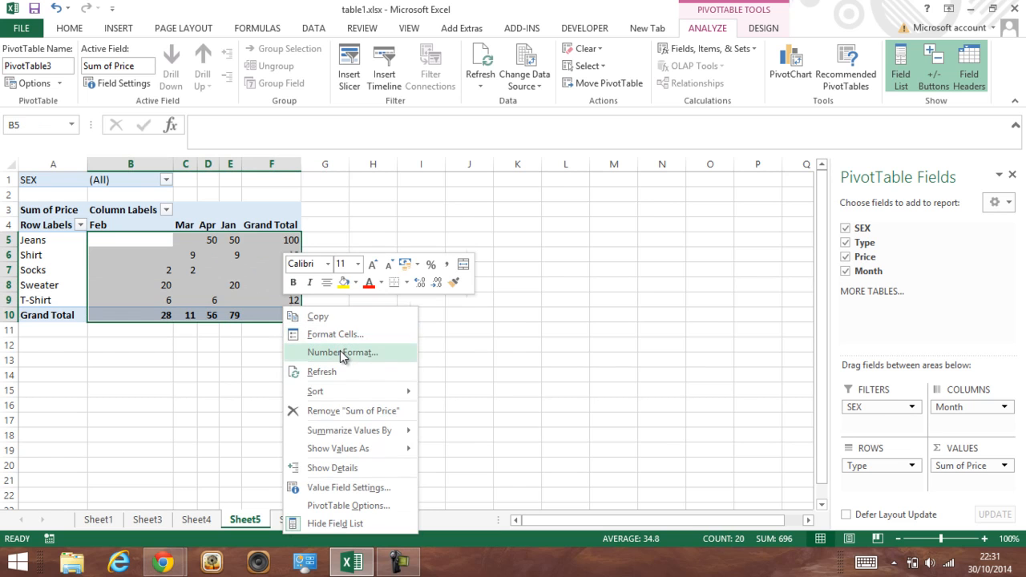
click(343, 353)
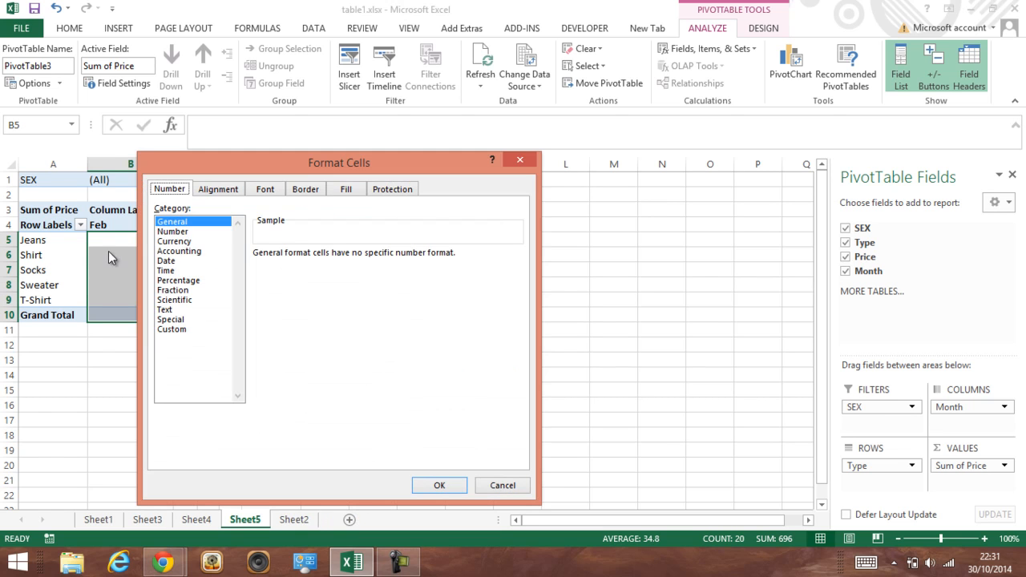
click(174, 241)
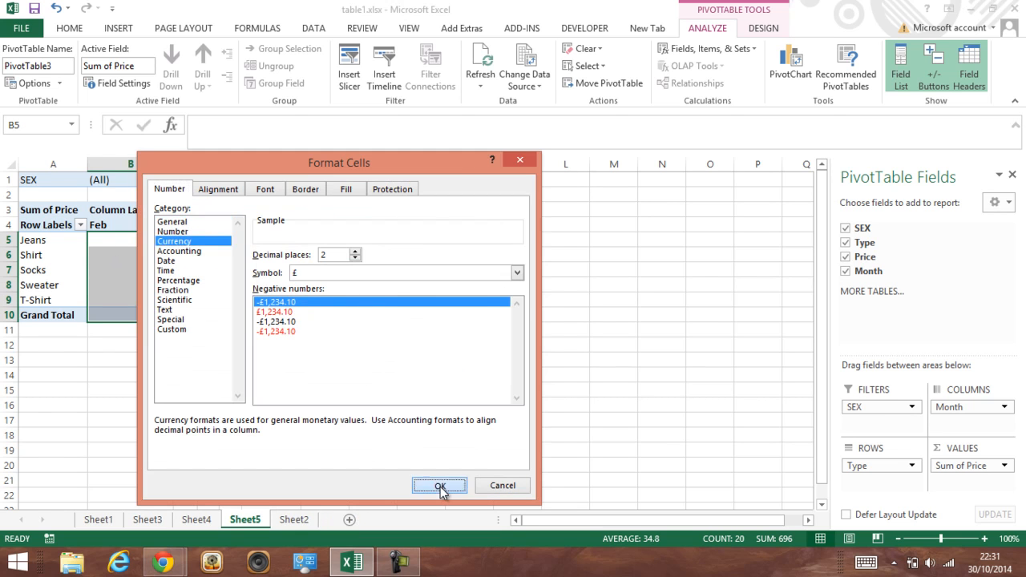
click(439, 484)
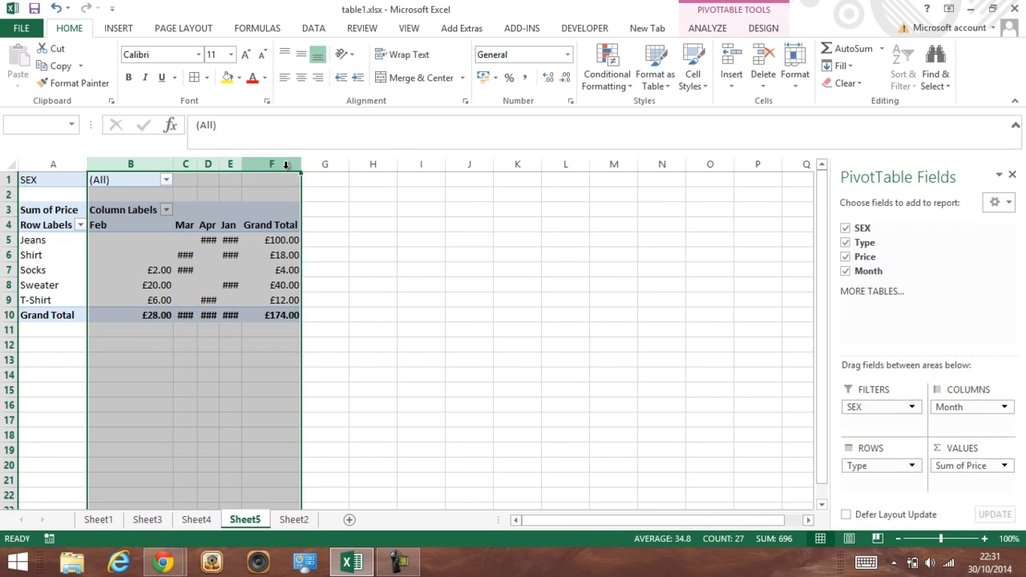
click(340, 373)
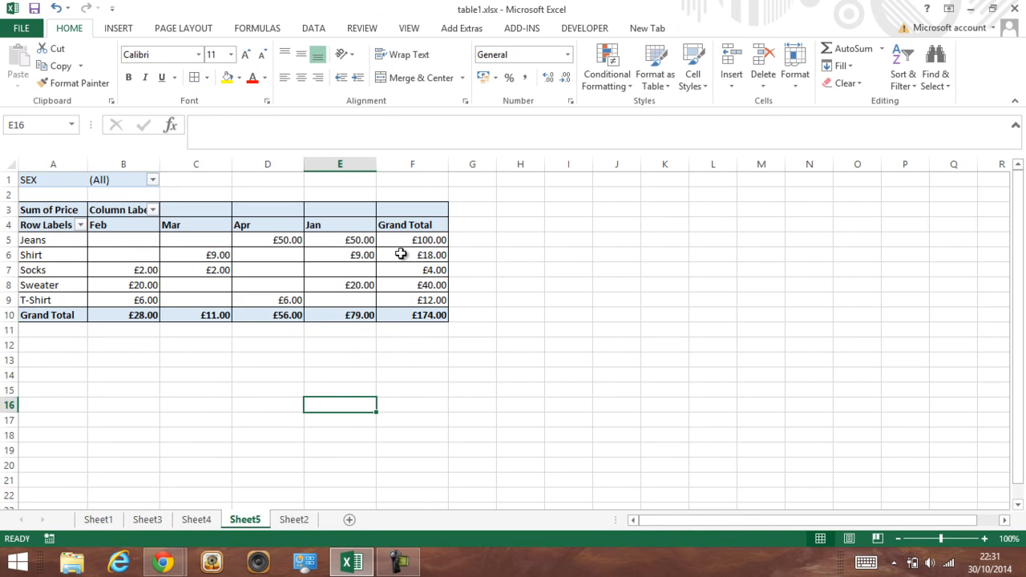
mouse_move(148, 188)
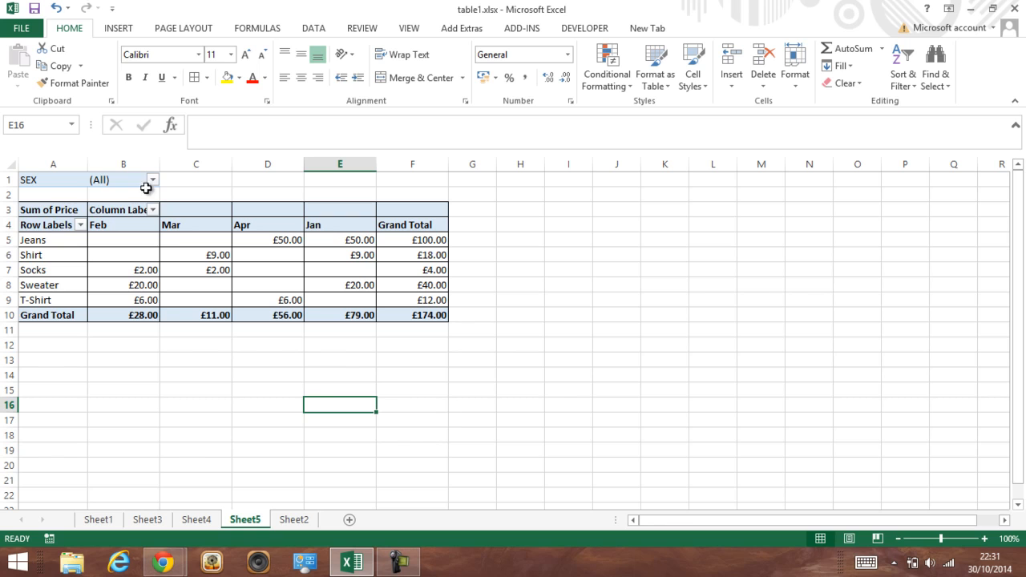
click(152, 179)
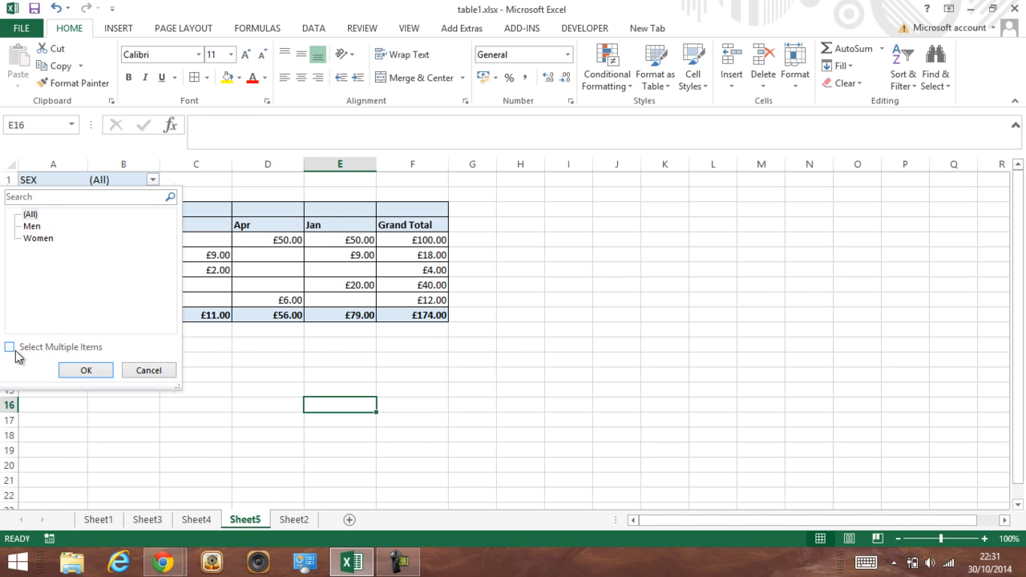
click(13, 347)
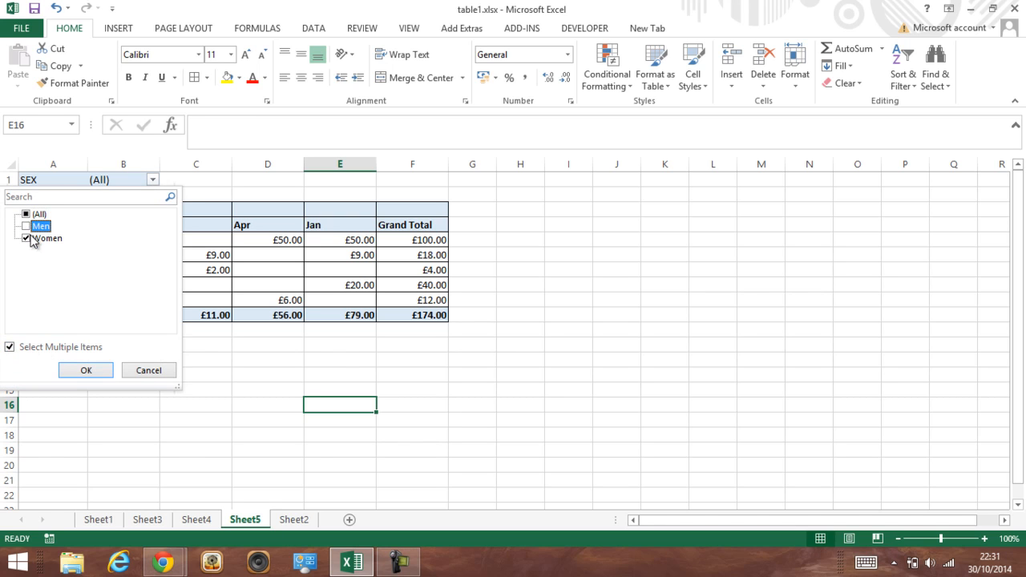
click(86, 369)
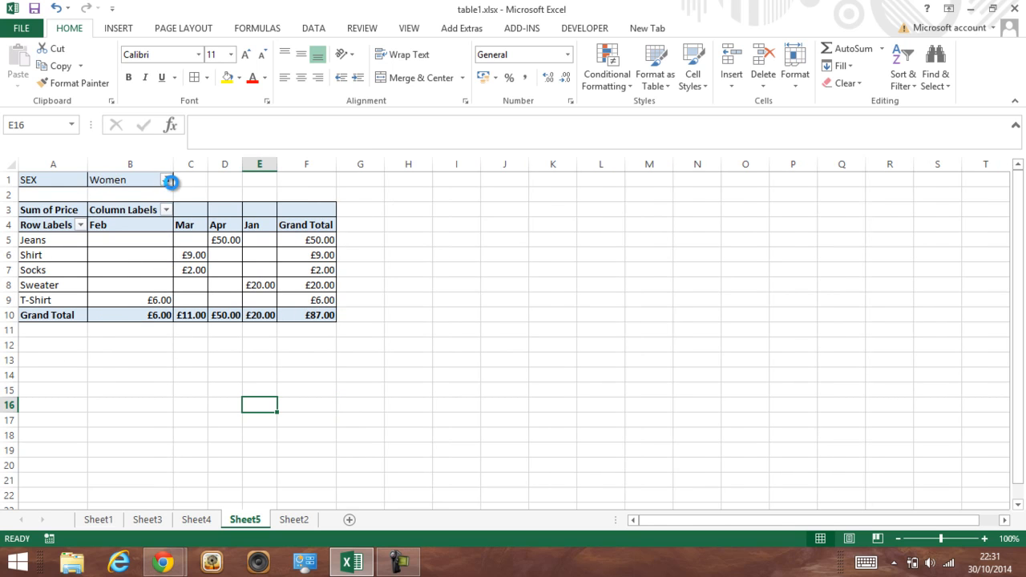
click(169, 179)
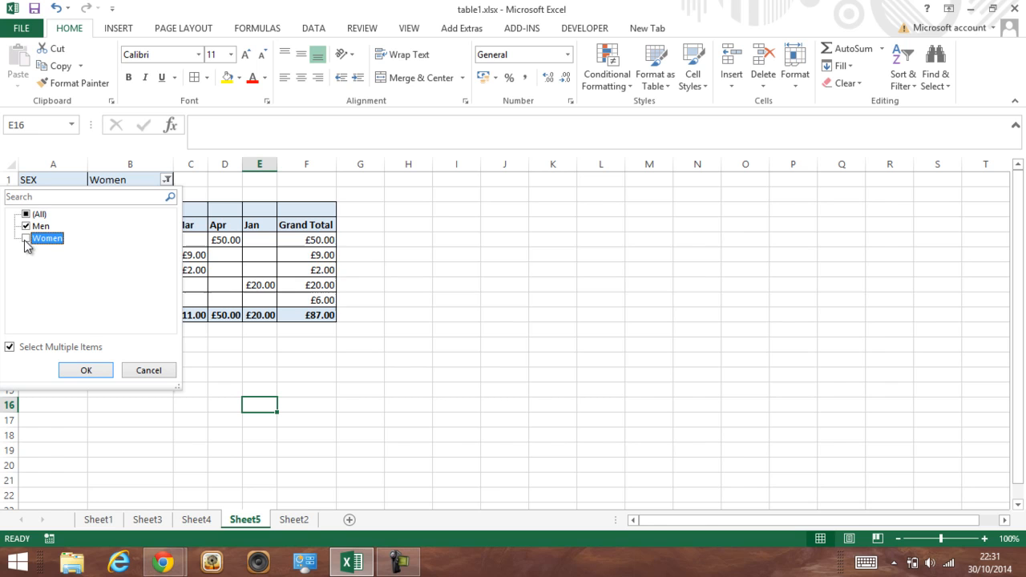
click(86, 369)
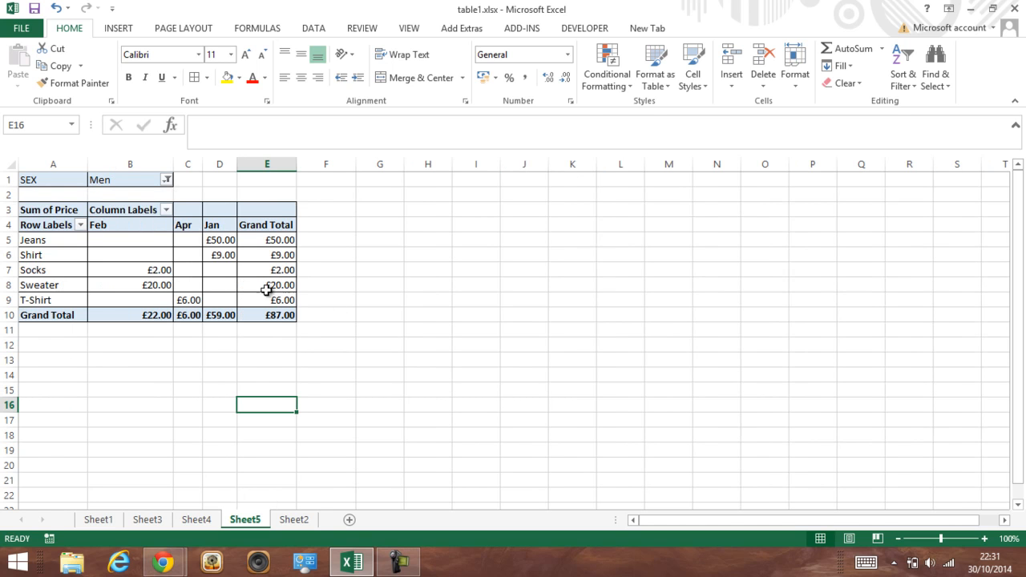
click(166, 179)
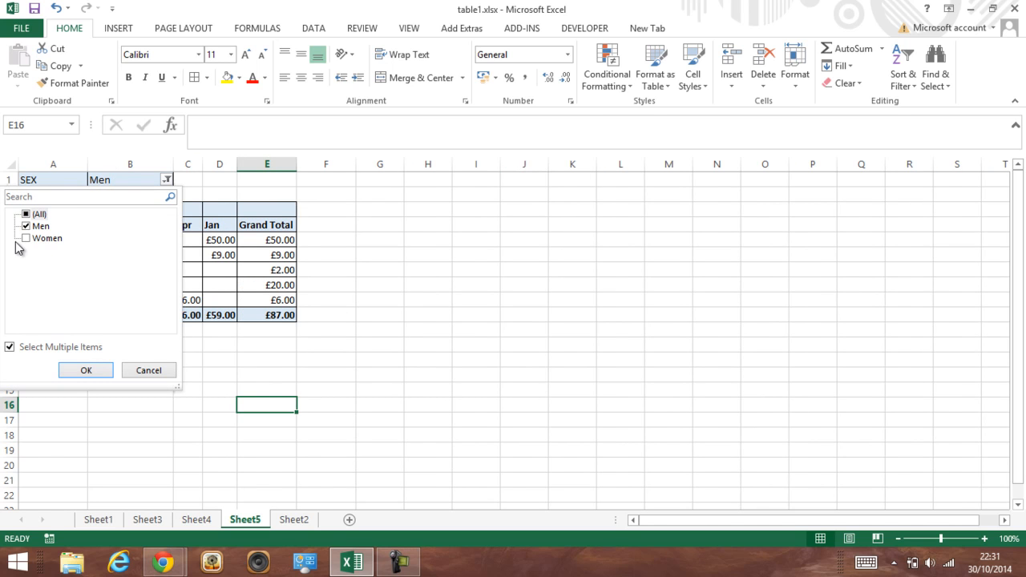
click(85, 369)
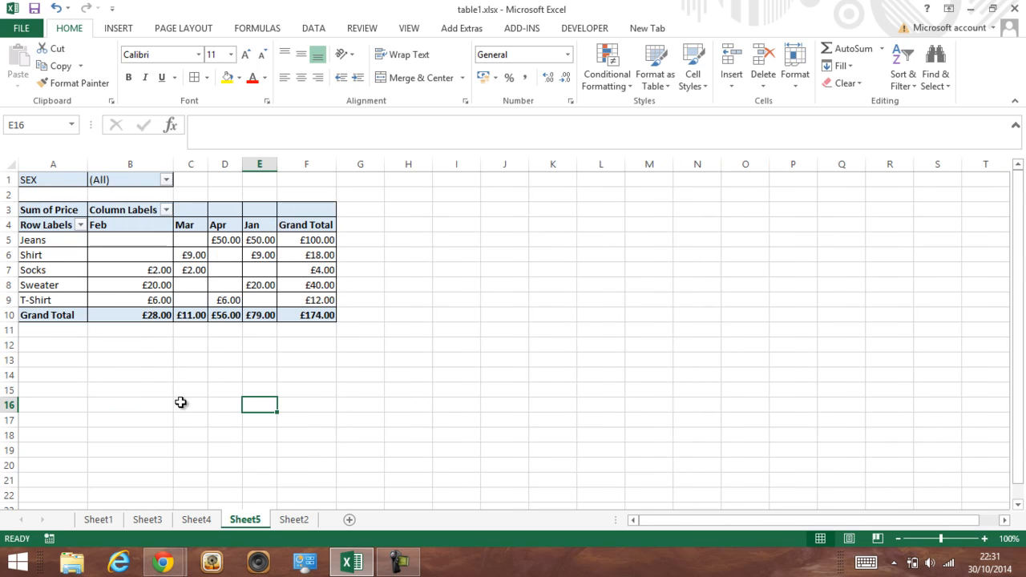
mouse_move(271, 300)
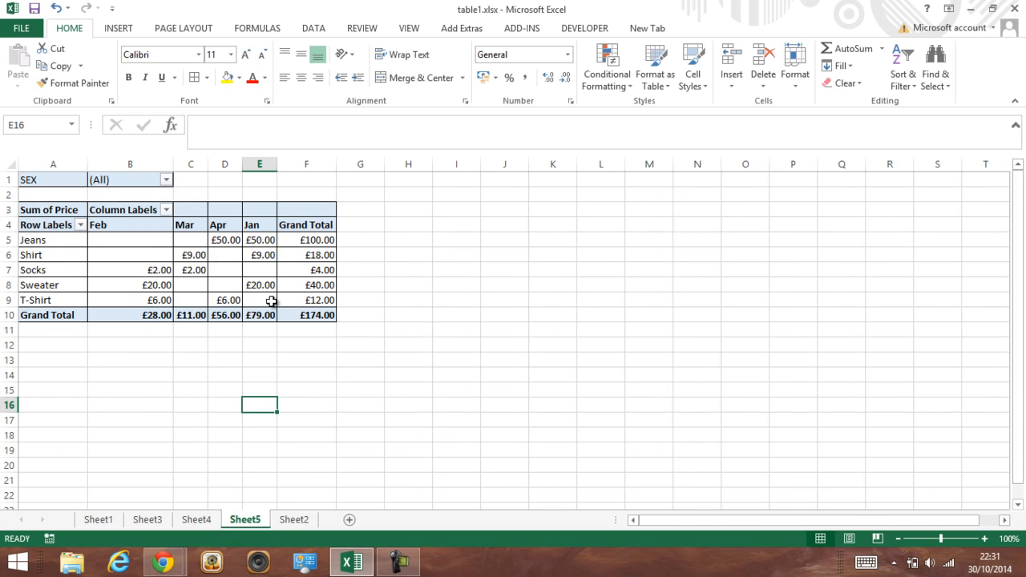
click(260, 300)
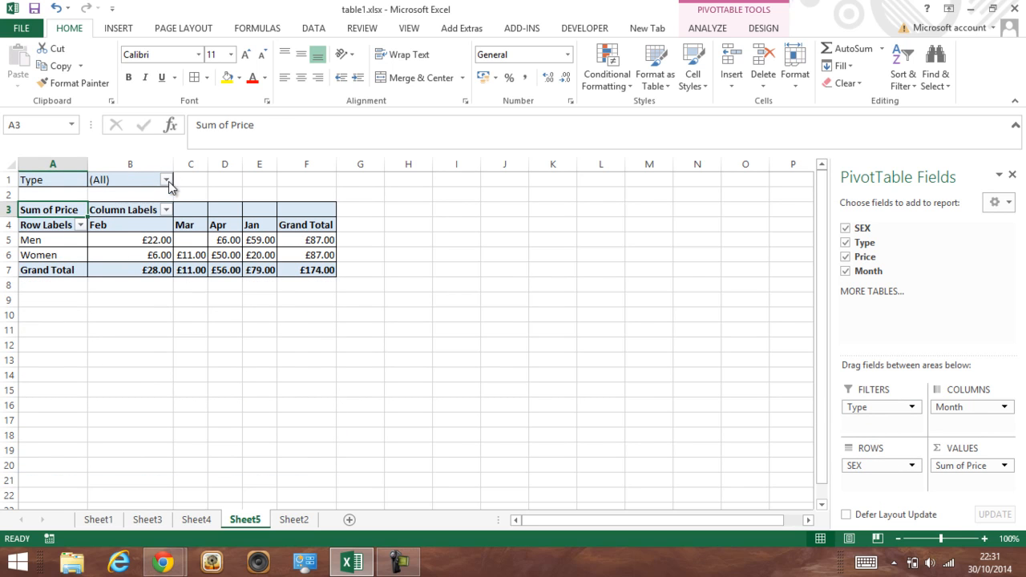
Filter the Type field to only Shirt and T-Shirt, leaving a £30.00 total
click(167, 179)
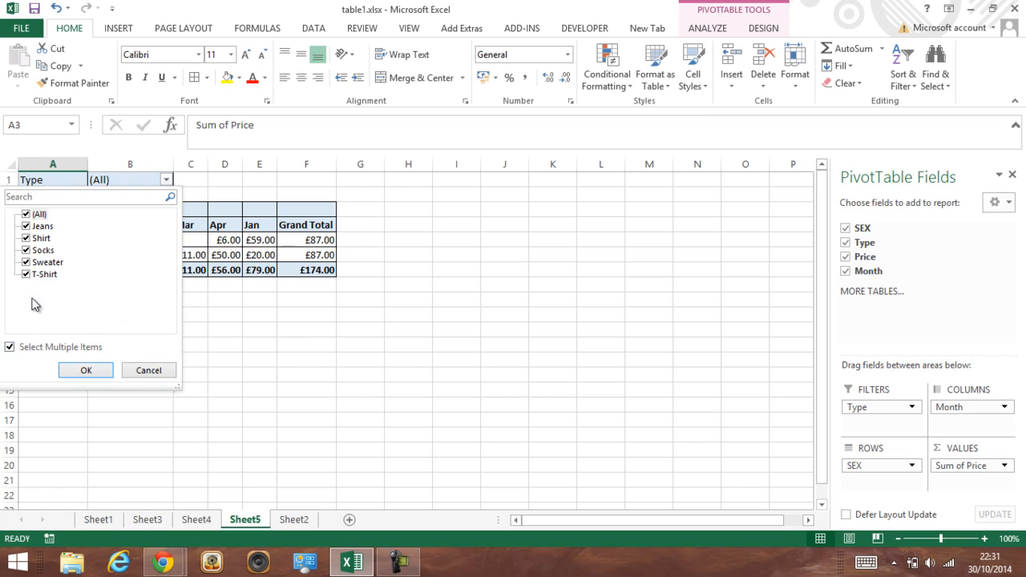
click(26, 273)
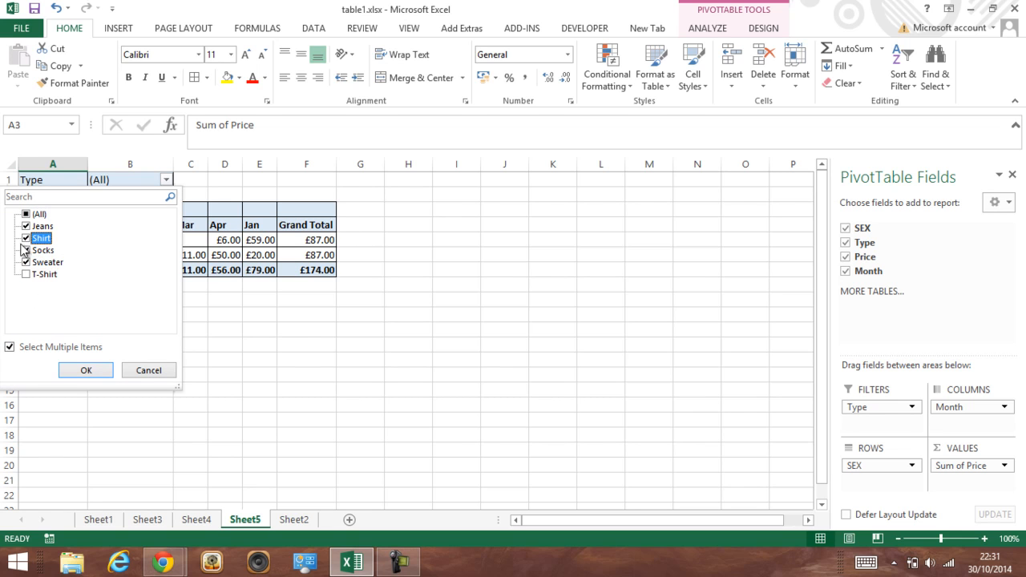
click(26, 215)
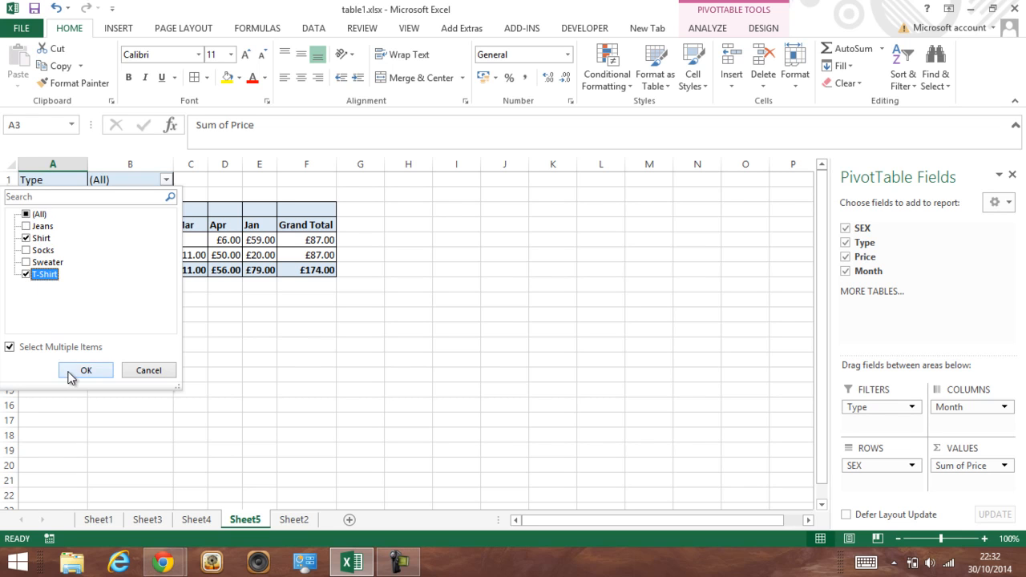
click(88, 370)
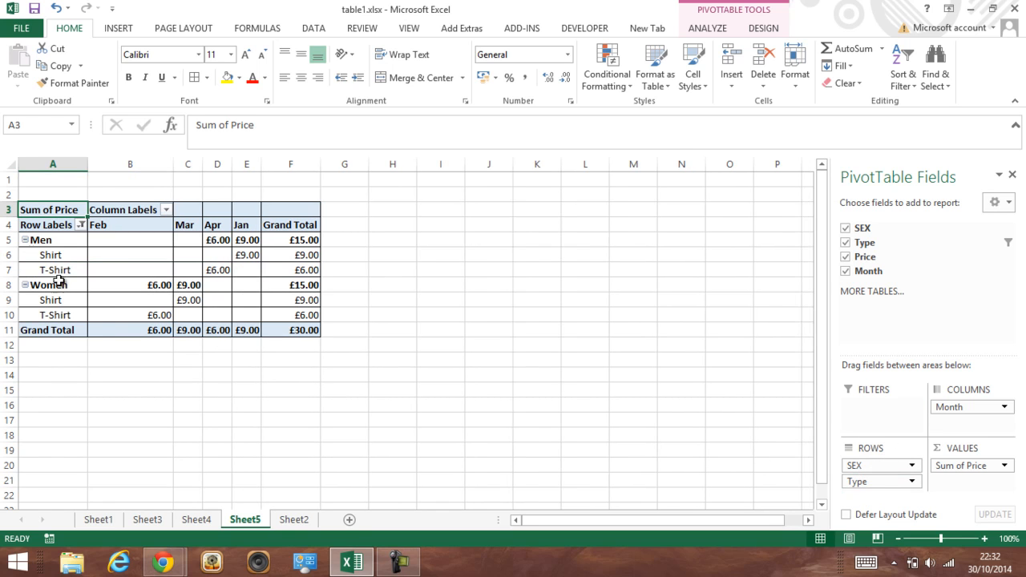
mouse_move(85, 269)
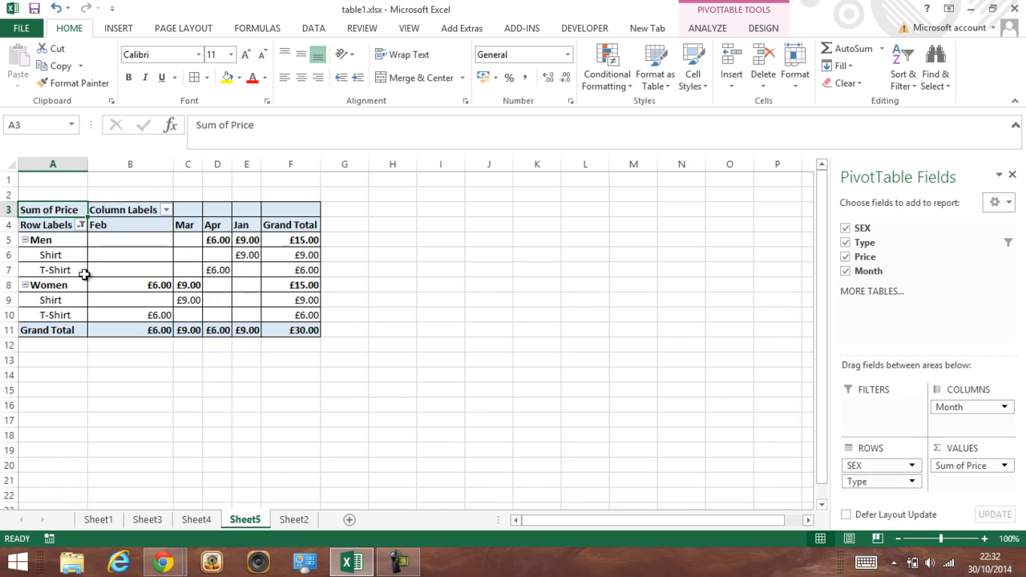
mouse_move(56, 224)
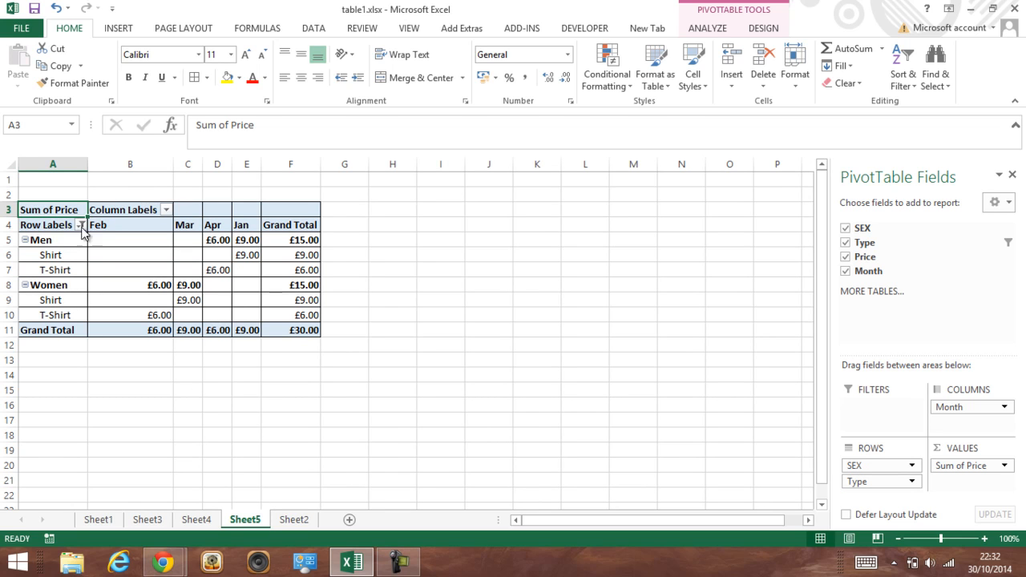
mouse_move(196, 539)
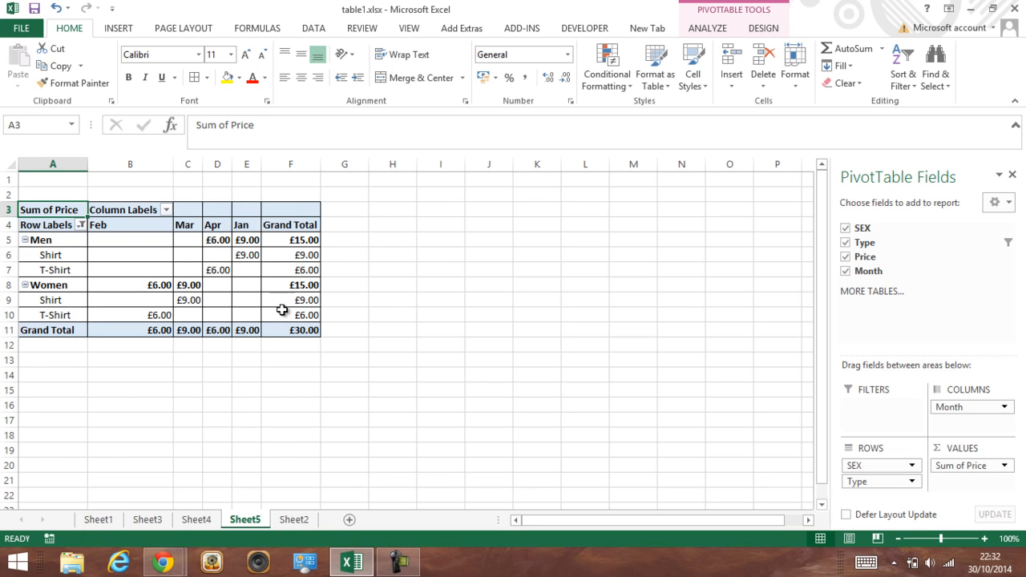
mouse_move(299, 285)
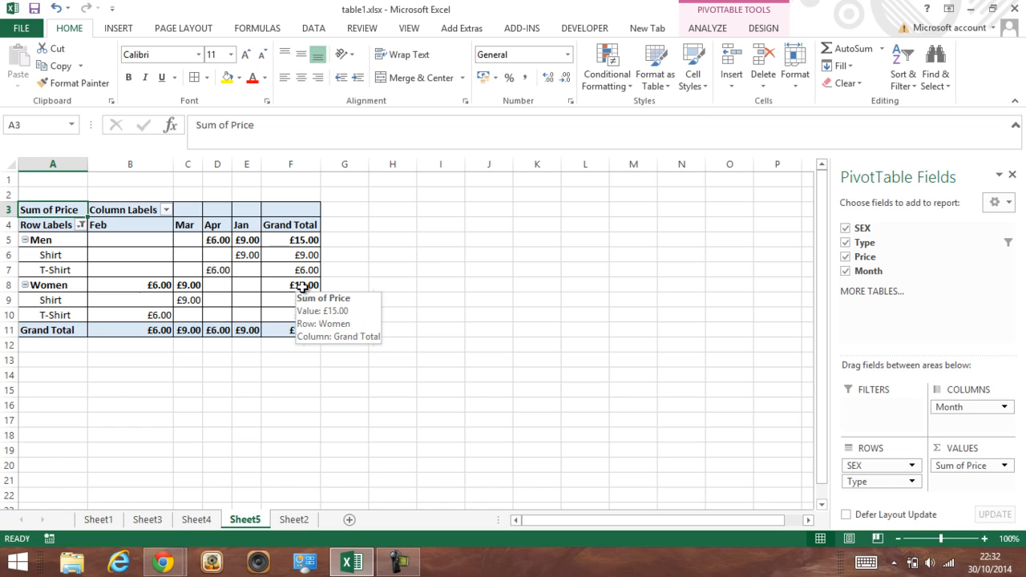
mouse_move(250, 308)
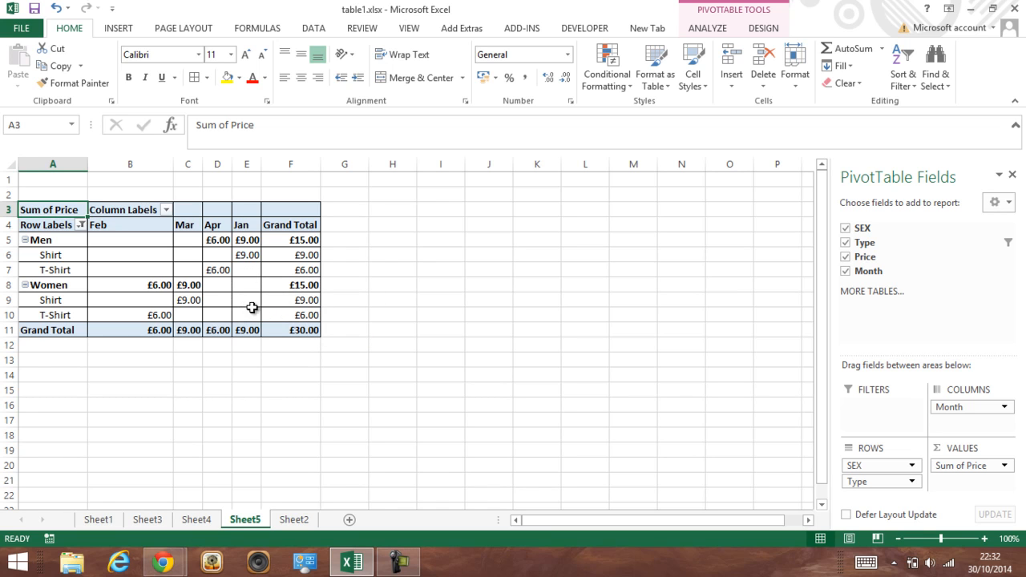
mouse_move(369, 292)
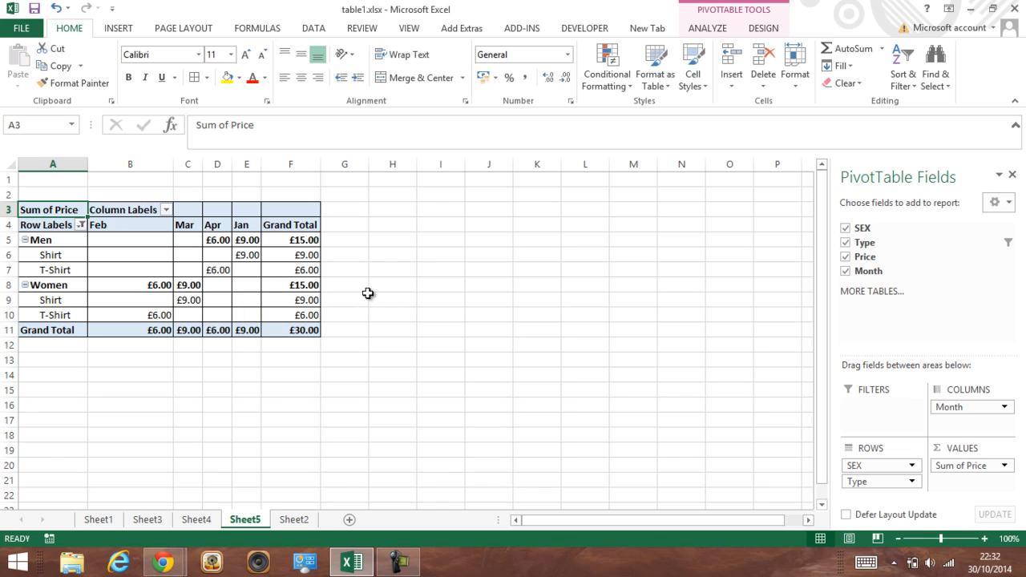
mouse_move(348, 288)
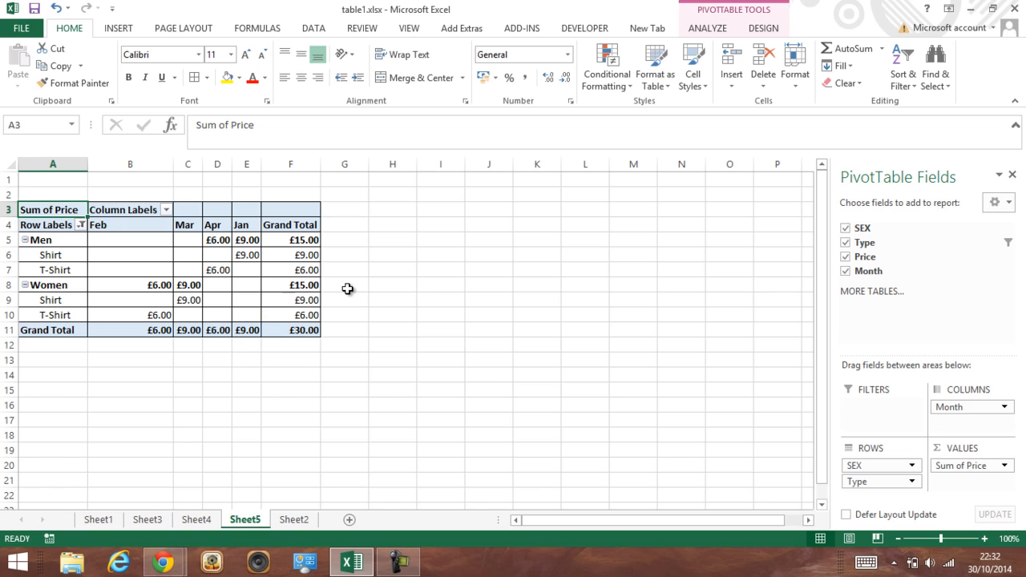
mouse_move(320, 292)
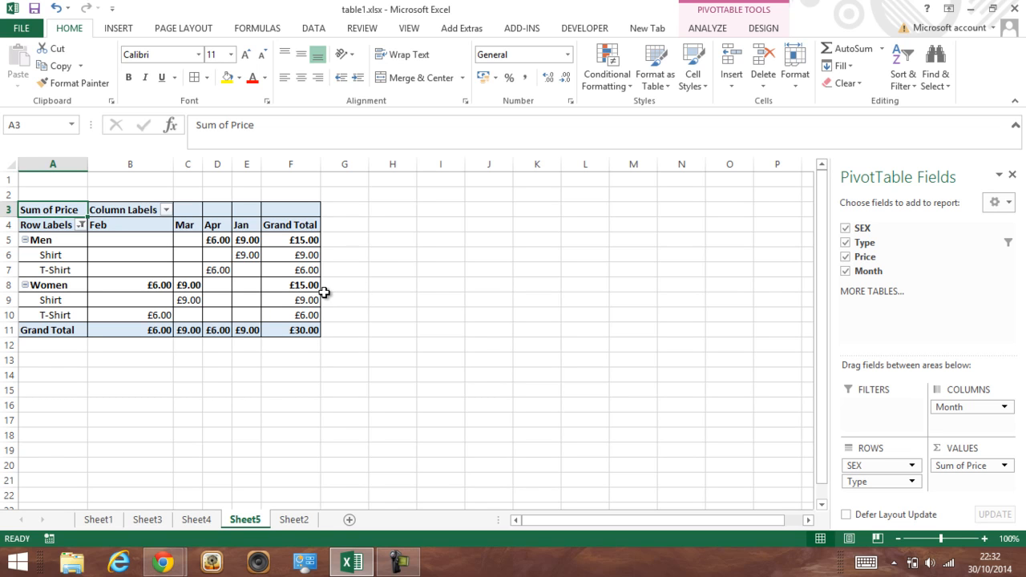
mouse_move(417, 348)
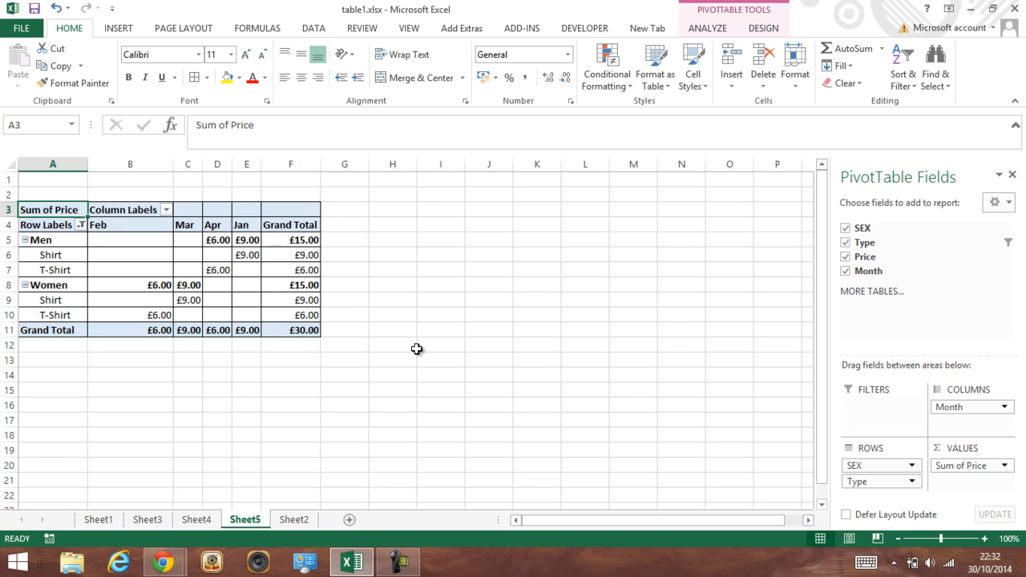